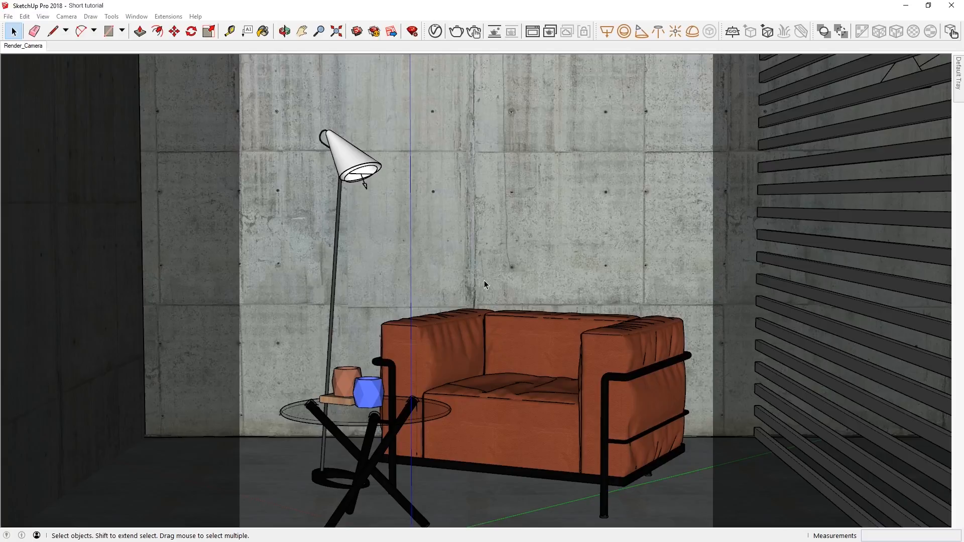
{"action": "mouse_move", "coordinate": [478, 135]}
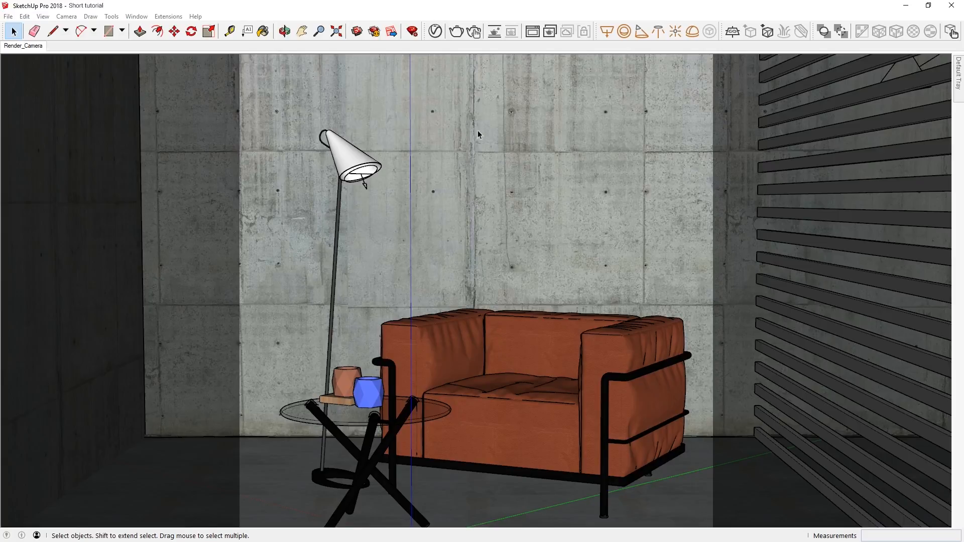
Start the interactive render and expand the Camera rollout showing exposure value 10.
{"action": "left_click", "coordinate": [435, 30]}
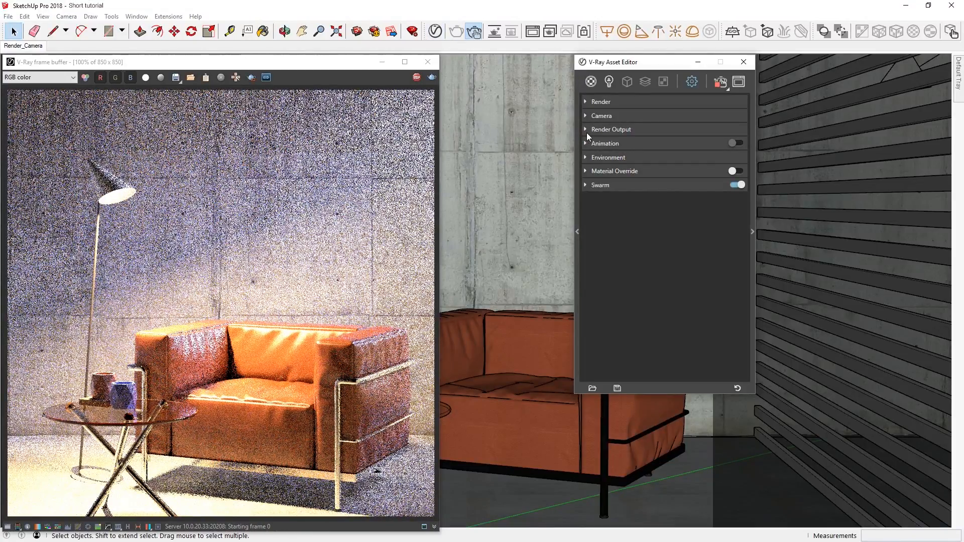
{"action": "left_click", "coordinate": [586, 116]}
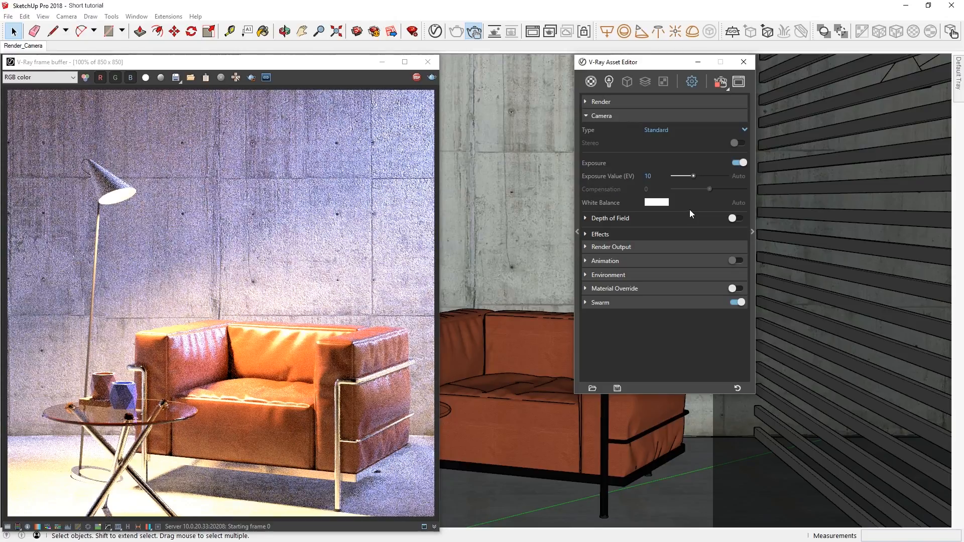
Drag the Exposure Value slider so the render's brightness shifts, settling at EV 13.52.
{"action": "left_click_drag", "start_coordinate": [695, 176], "coordinate": [700, 176]}
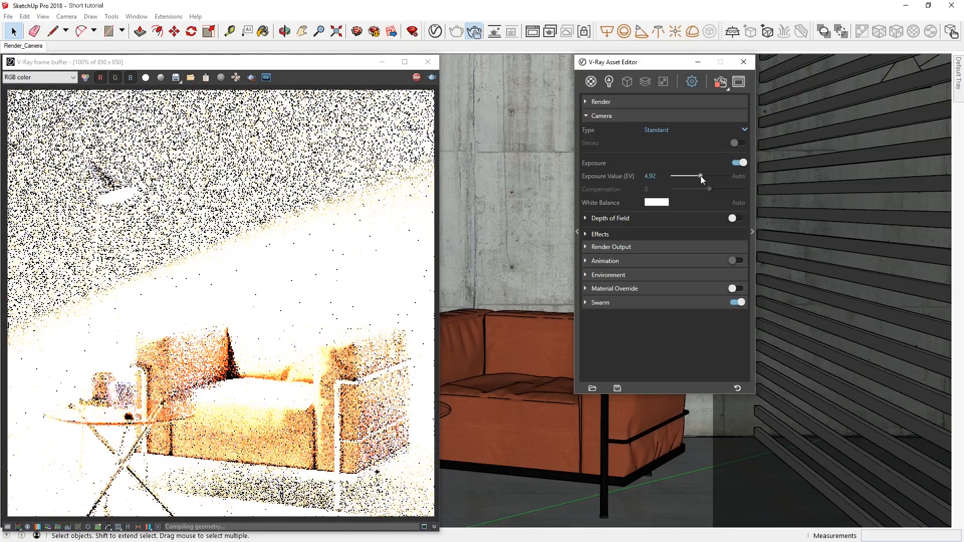
{"action": "left_click_drag", "start_coordinate": [700, 177], "coordinate": [687, 177]}
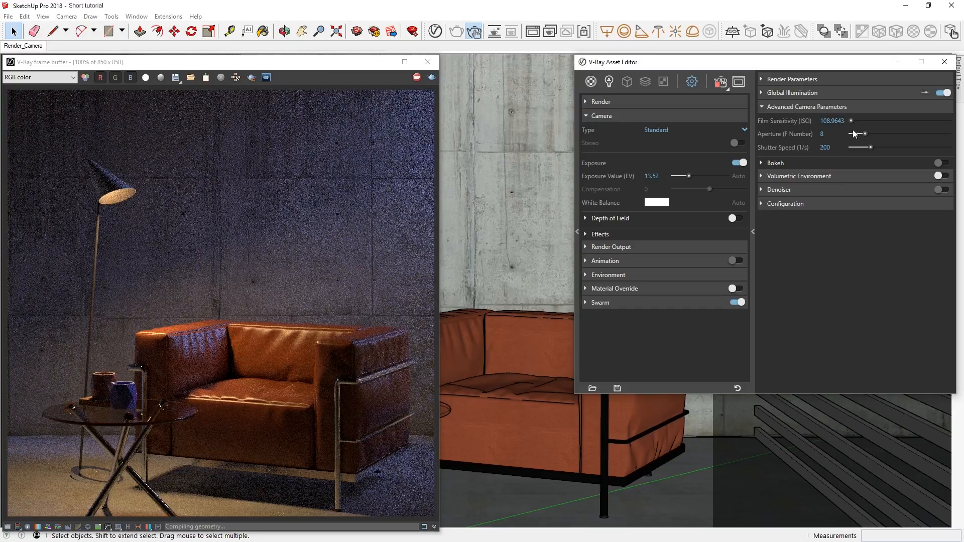
Adjust the Aperture F Number slider back and forth, ending at about f/2.88.
{"action": "left_click_drag", "start_coordinate": [852, 134], "coordinate": [870, 134]}
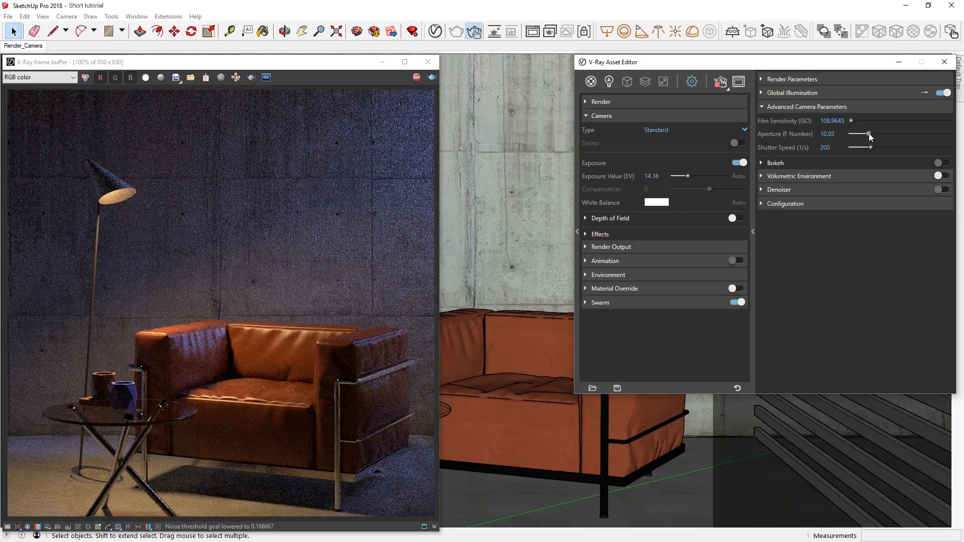
{"action": "left_click_drag", "start_coordinate": [870, 134], "coordinate": [865, 133]}
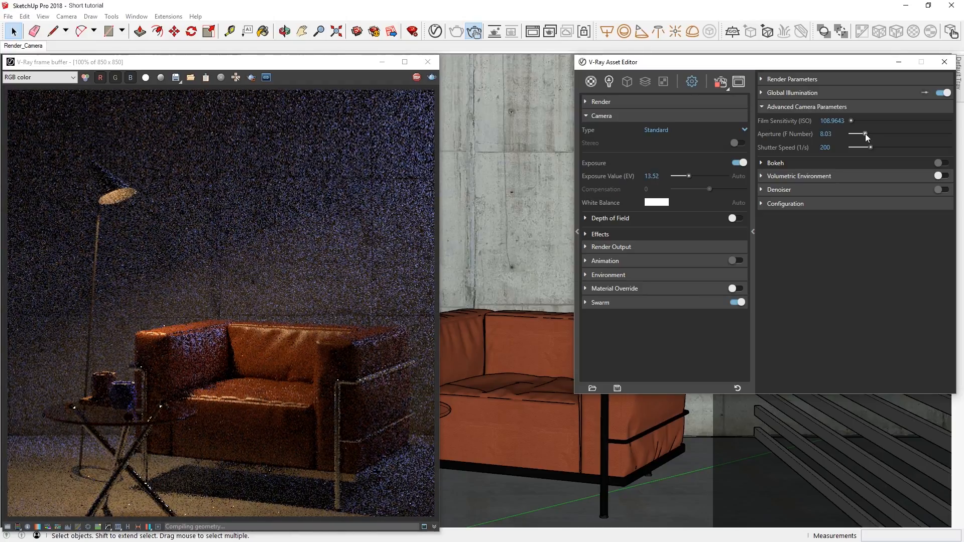
{"action": "left_click_drag", "start_coordinate": [865, 134], "coordinate": [862, 134]}
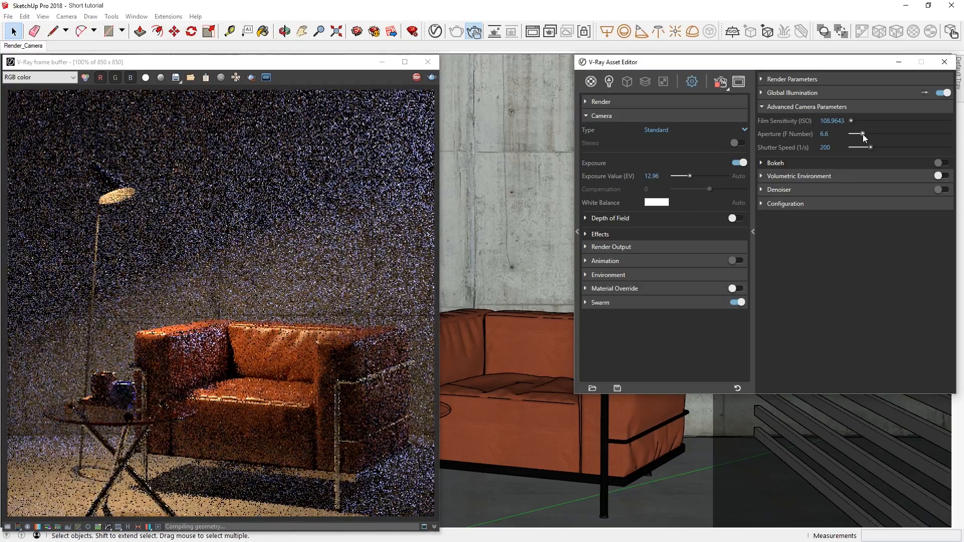
{"action": "left_click_drag", "start_coordinate": [862, 134], "coordinate": [855, 134]}
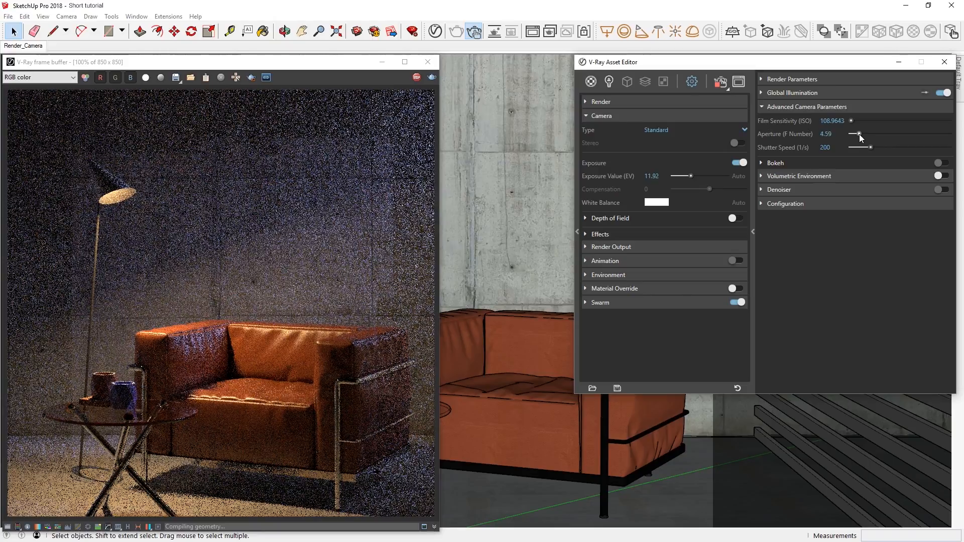
{"action": "left_click_drag", "start_coordinate": [865, 134], "coordinate": [854, 134]}
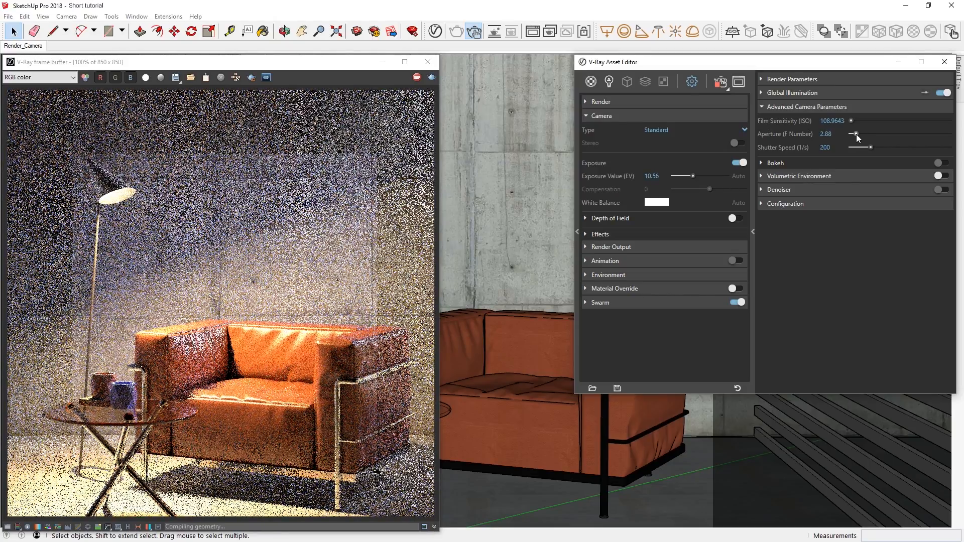
Adjust the Shutter Speed slider until the exposure value reads 12.
{"action": "left_click_drag", "start_coordinate": [870, 148], "coordinate": [858, 148]}
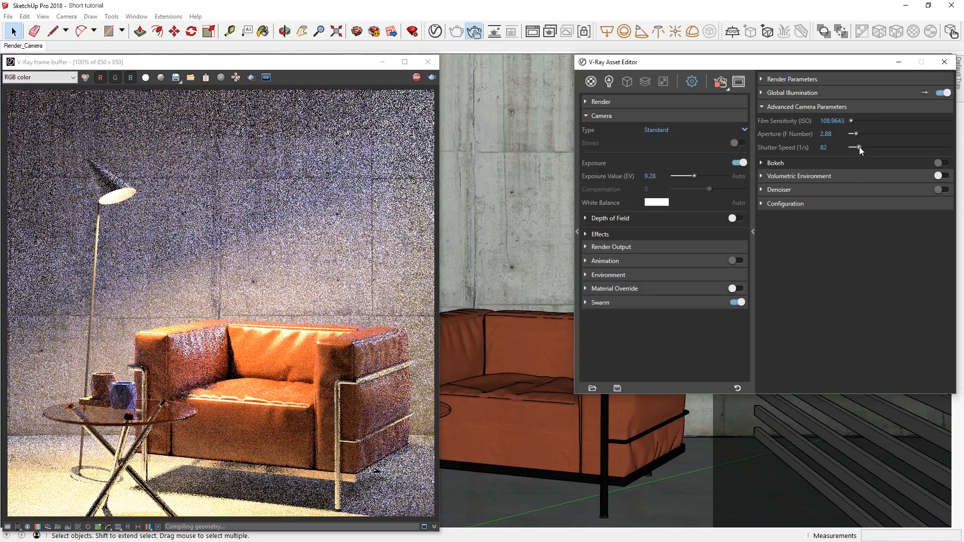
{"action": "left_click_drag", "start_coordinate": [854, 148], "coordinate": [886, 148]}
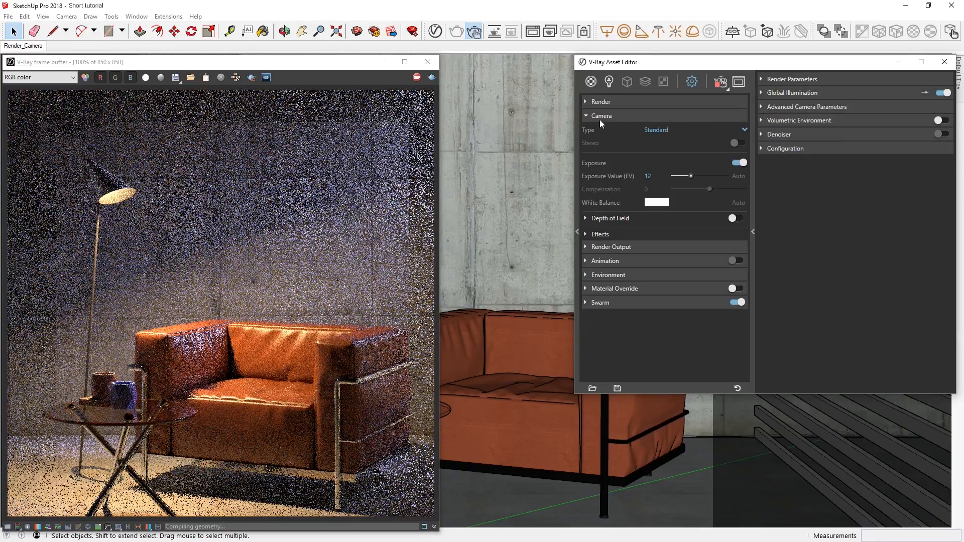
Switch the Render Output aspect ratio from square to Custom at 850×850.
{"action": "left_click", "coordinate": [586, 116]}
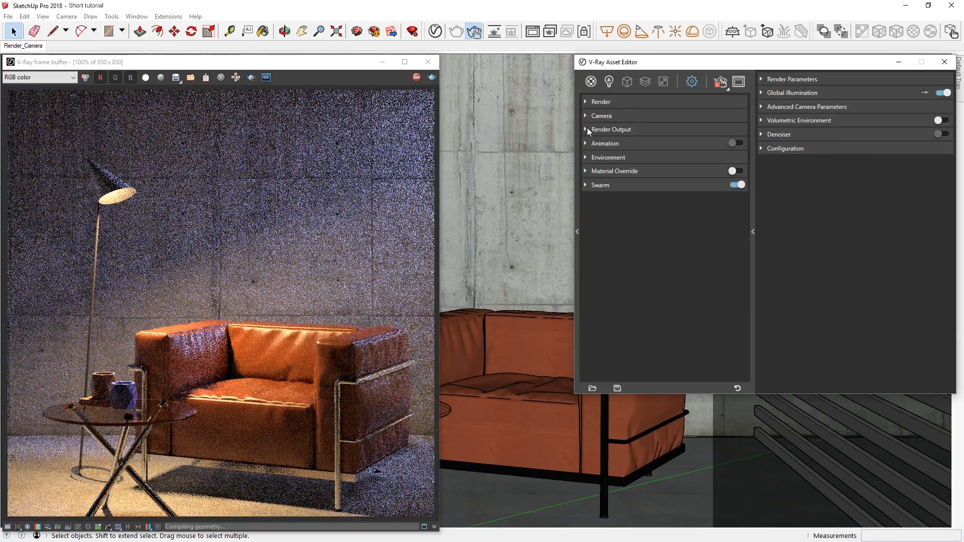
{"action": "left_click", "coordinate": [586, 129]}
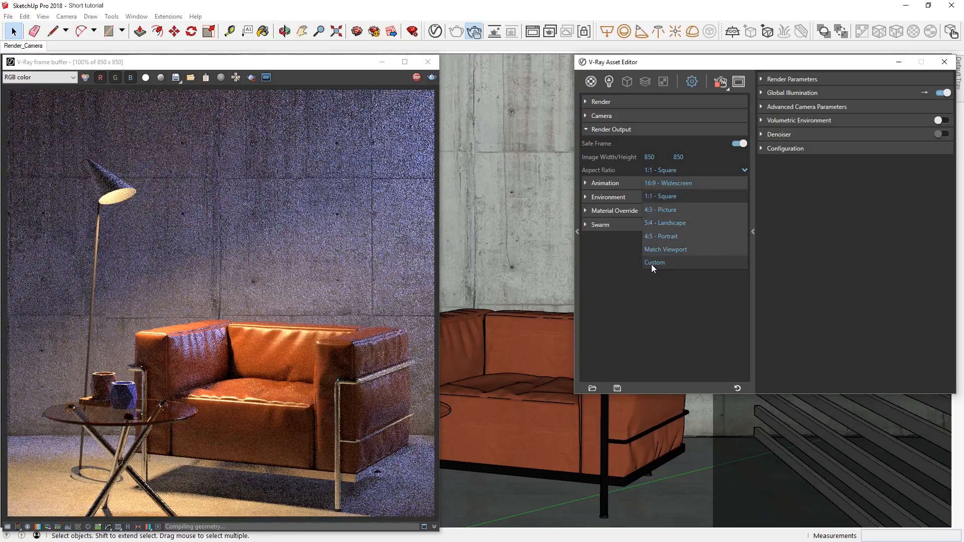
{"action": "left_click", "coordinate": [655, 262]}
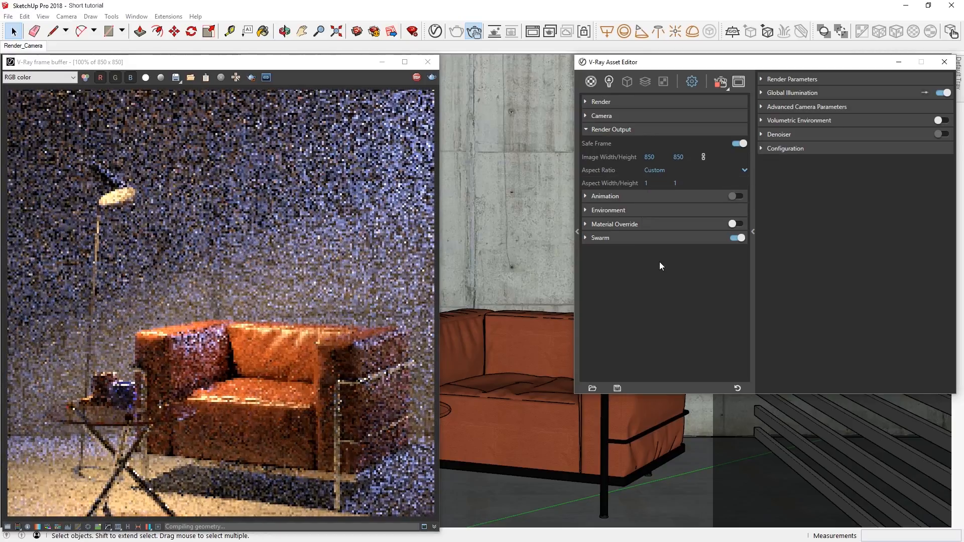